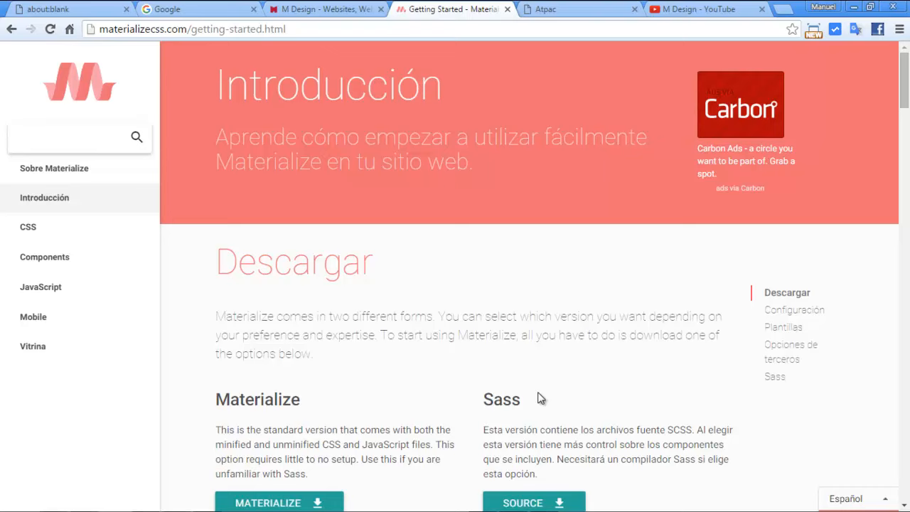
Step: Bring up the finished Atpac example page with its blue navbar and slider
left_click(54, 167)
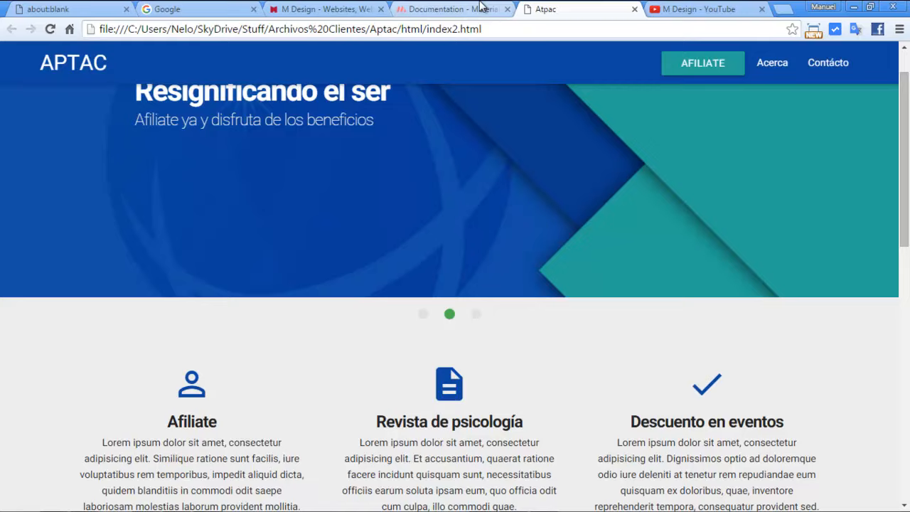
Step: Return to the Materialize docs and show the Introducción page with download options
left_click(453, 11)
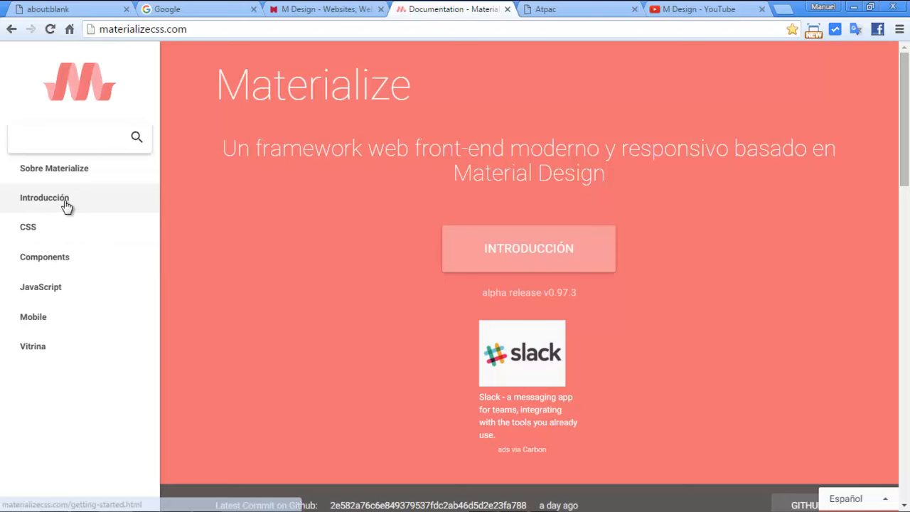
left_click(45, 198)
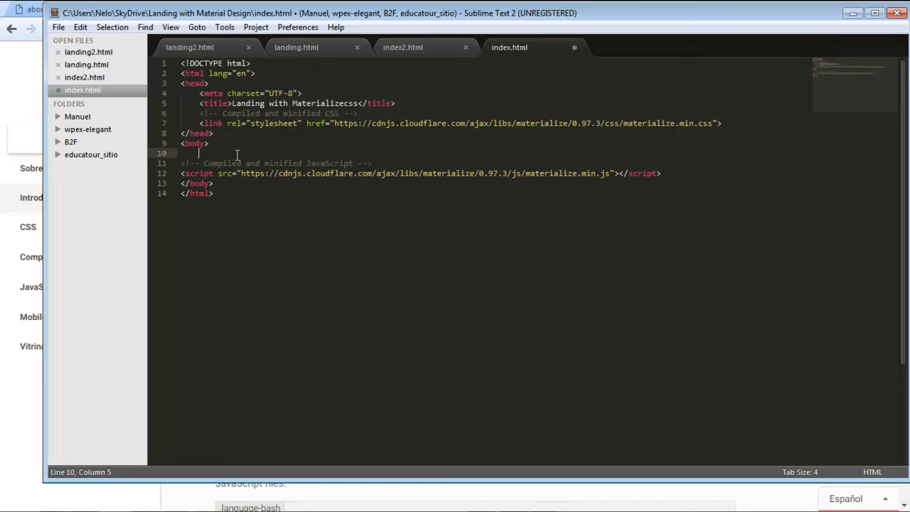
Step: Add blank lines inside the empty body of index.html for page content
key("Enter")
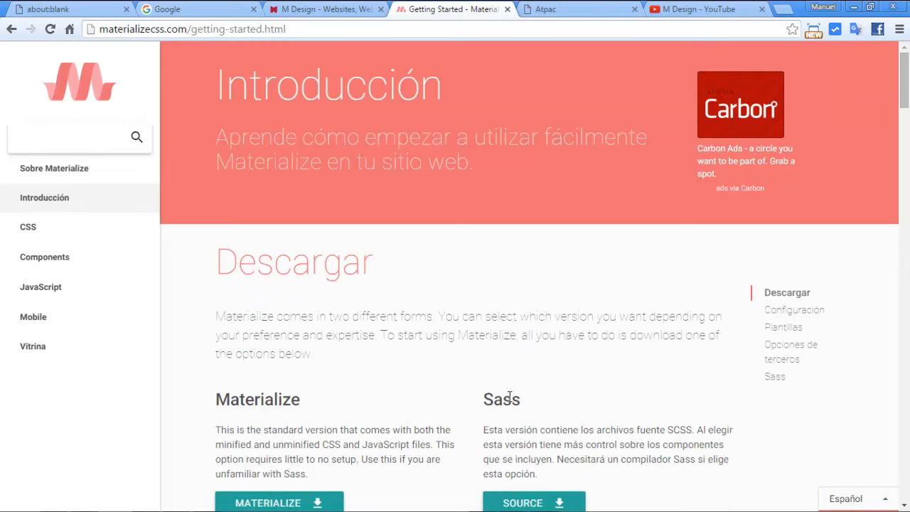
mouse_move(107, 179)
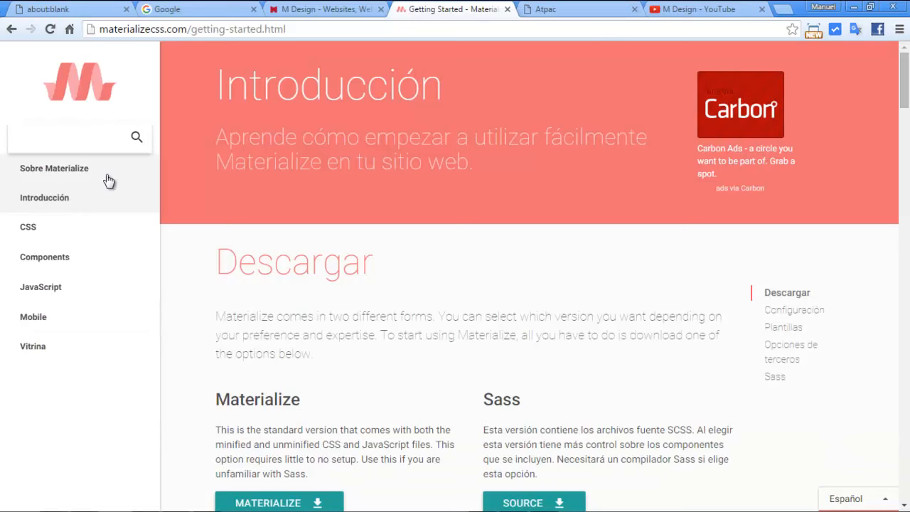
Step: Show the Navbar component page and browse down to its Icon Links examples
left_click(560, 9)
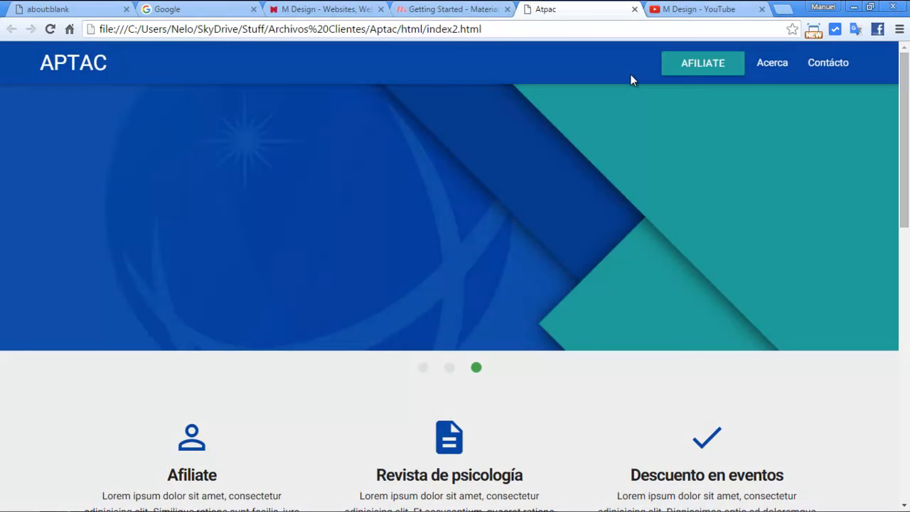
left_click(452, 9)
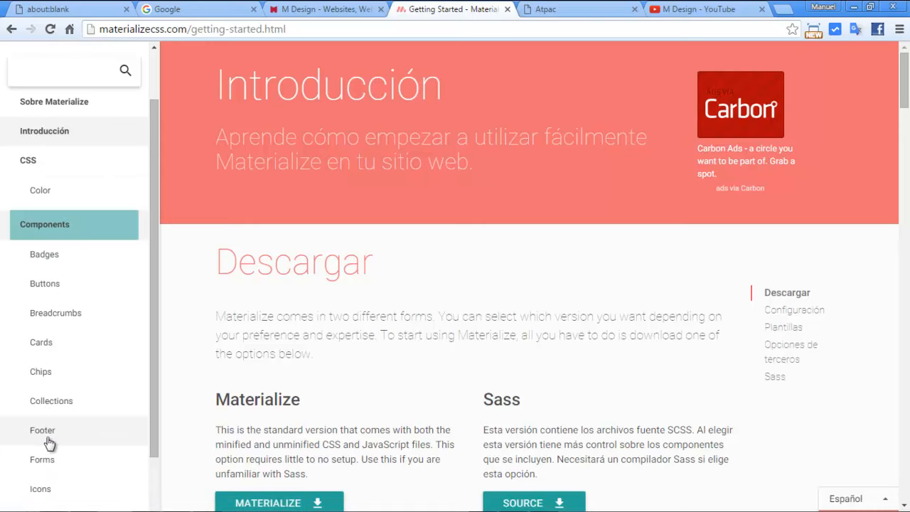
left_click(42, 448)
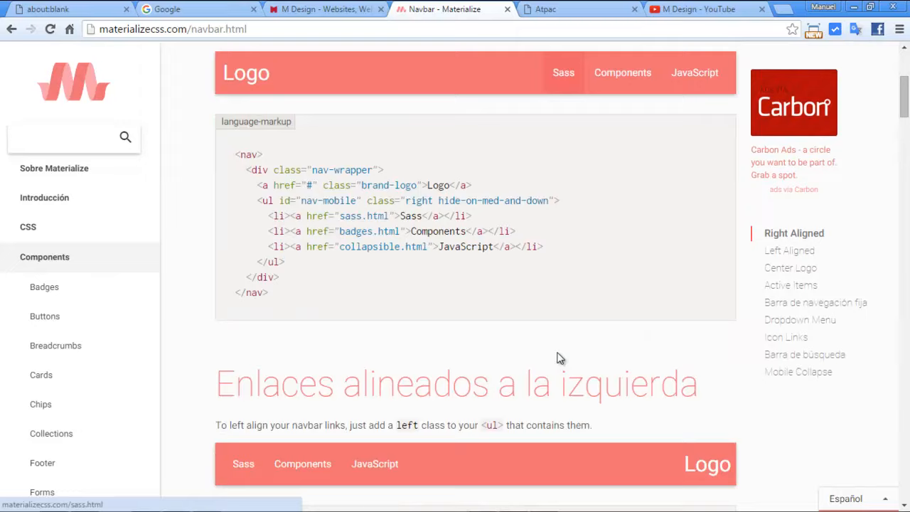
scroll("down", 3)
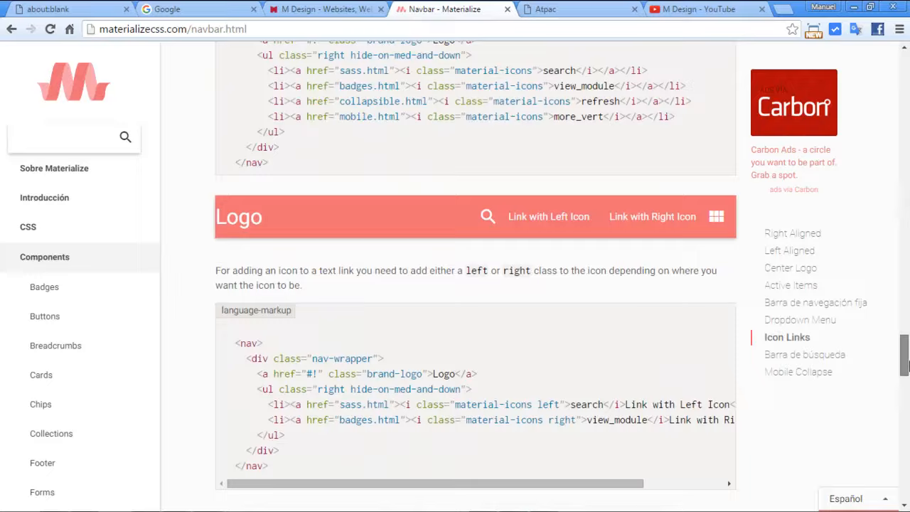
left_click(793, 232)
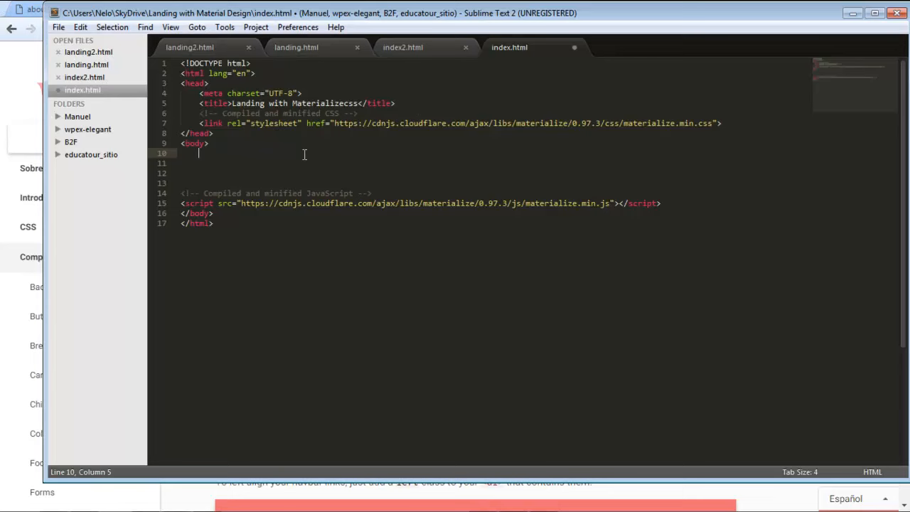
Step: Place the basic Materialize navbar markup on the blank line inside the body
left_click(58, 27)
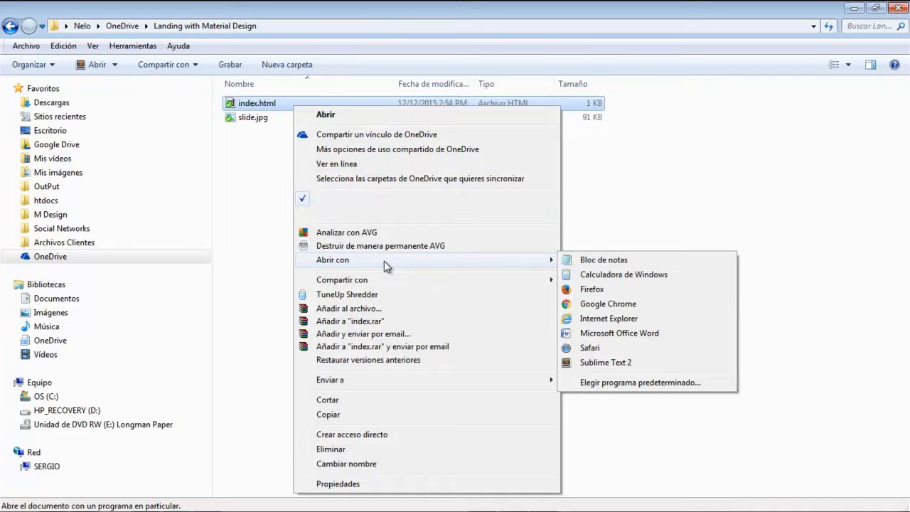
Step: Launch index.html in Google Chrome to see the salmon Logo navbar
left_click(608, 304)
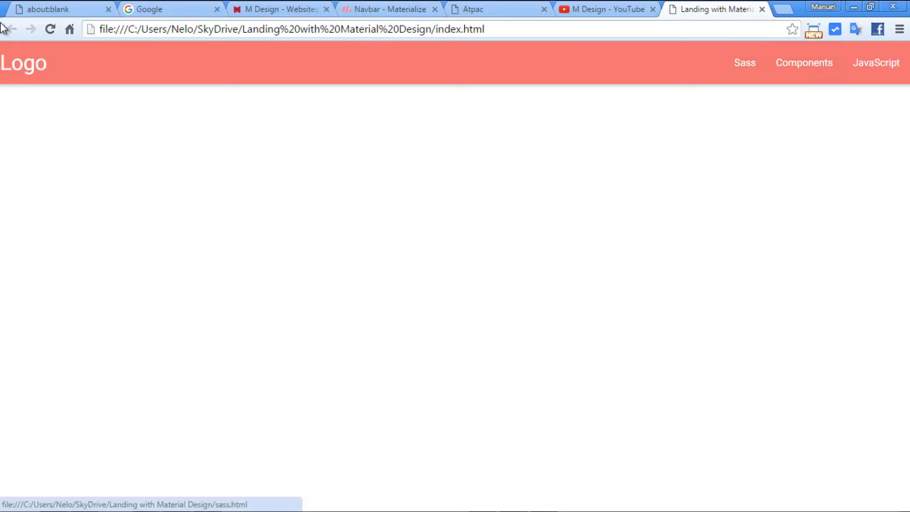
Step: Compare the coral Logo navbar with the Atpac page, then return to the Navbar docs
left_click(473, 9)
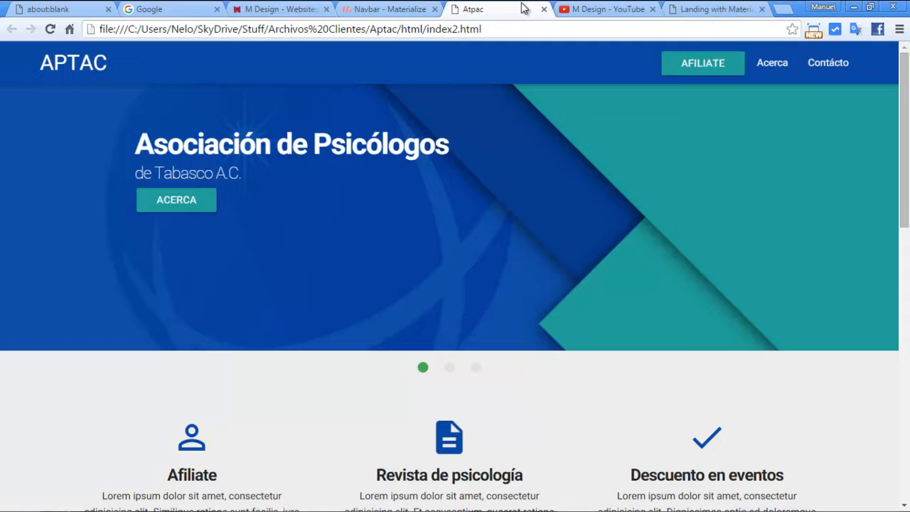
left_click(389, 10)
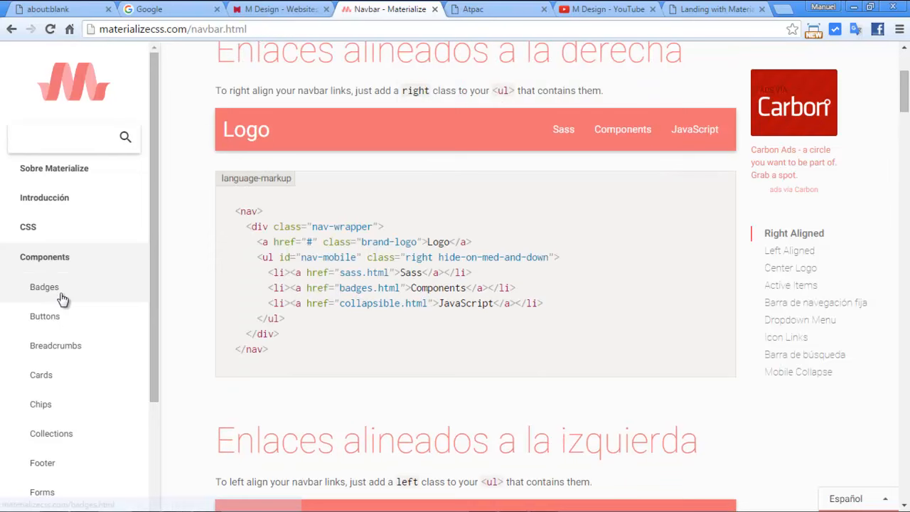
Step: Find 'blue darken-4' in the Color palette's blue shades, then show the Atpac page
left_click(28, 226)
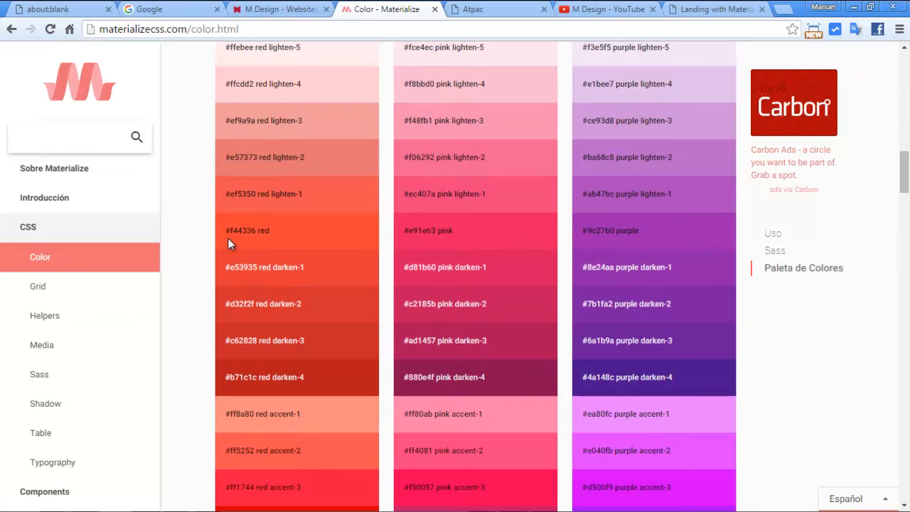
scroll("down", 3)
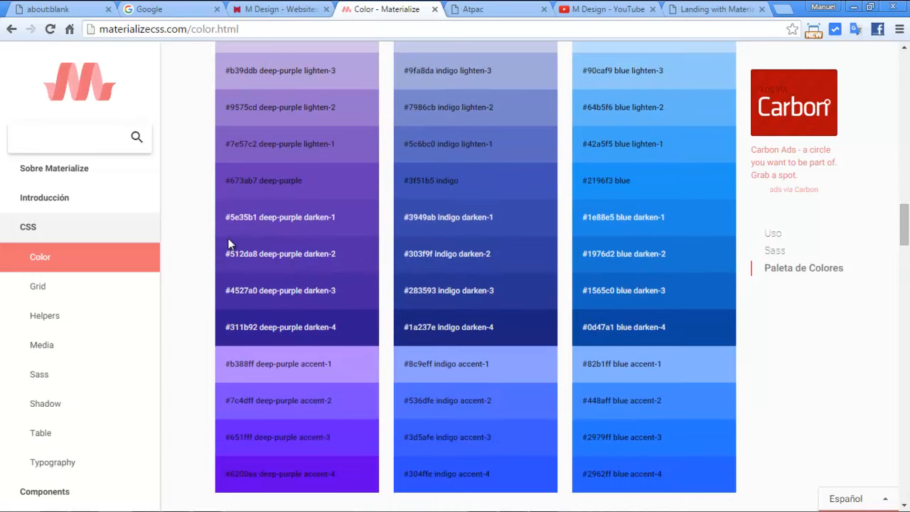
scroll("down", 3)
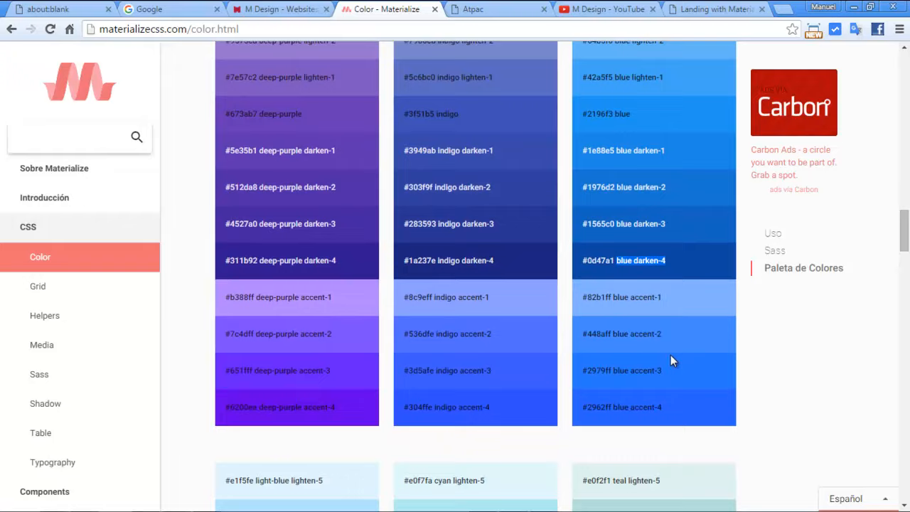
left_click(471, 10)
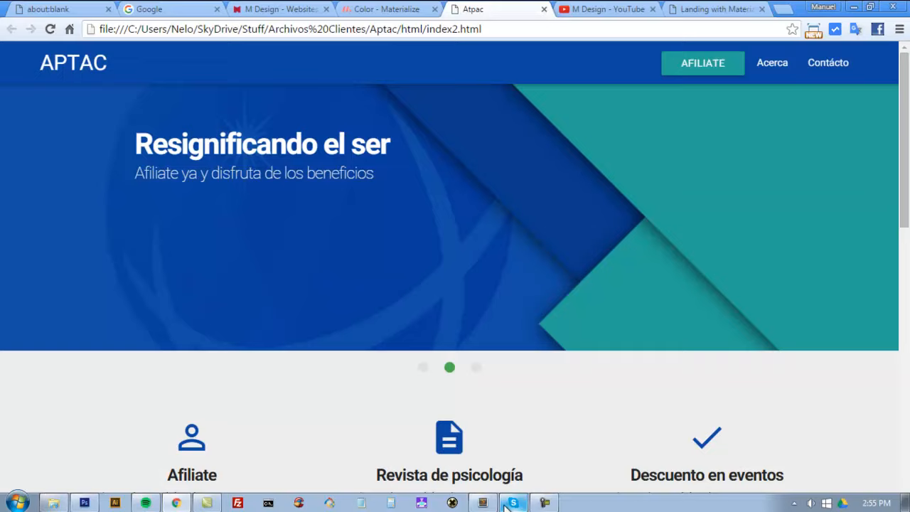
Step: View the landing page's new dark-blue navbar, then return to the Materialize docs
left_click(505, 500)
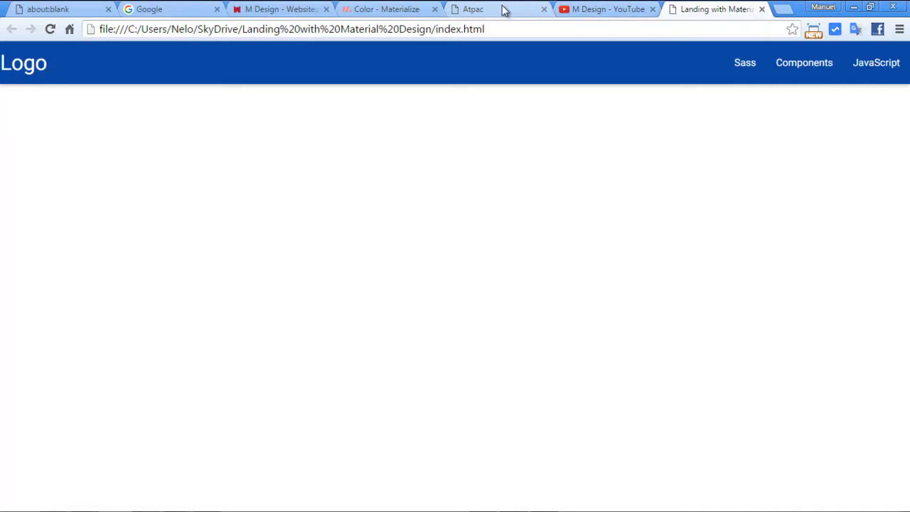
left_click(387, 9)
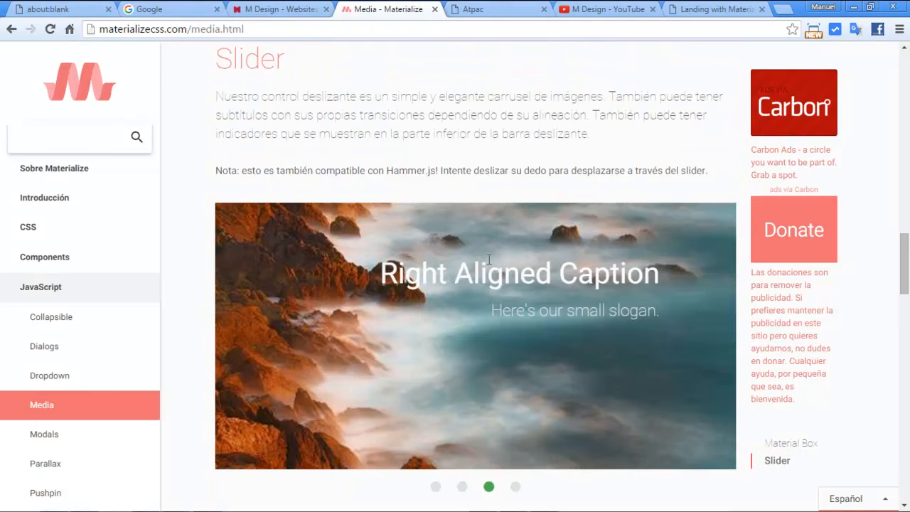
Step: Scroll the Slider section to the full-screen note and jQuery initialization snippet
scroll("down", 3)
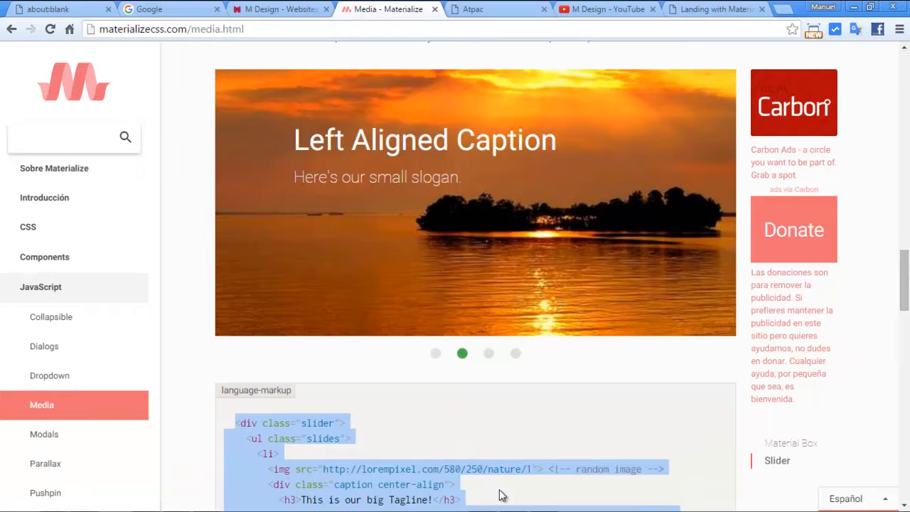
scroll("down", 3)
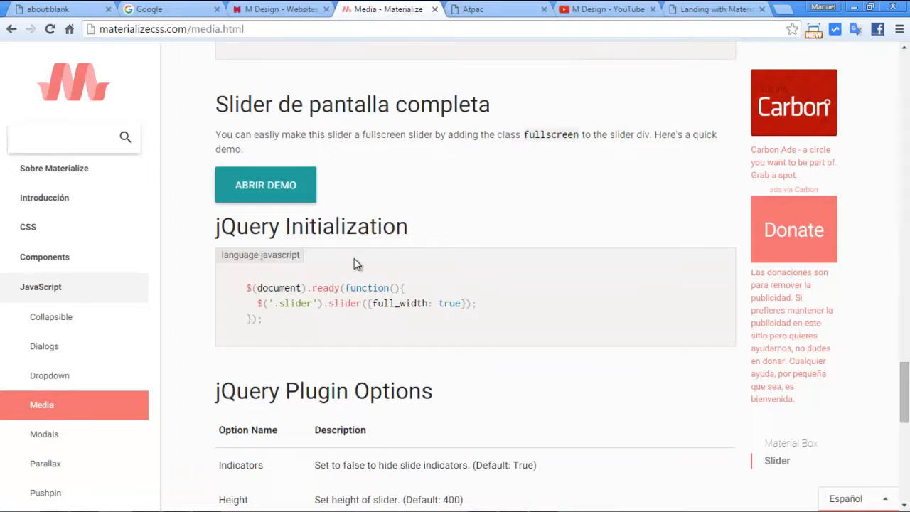
mouse_move(278, 327)
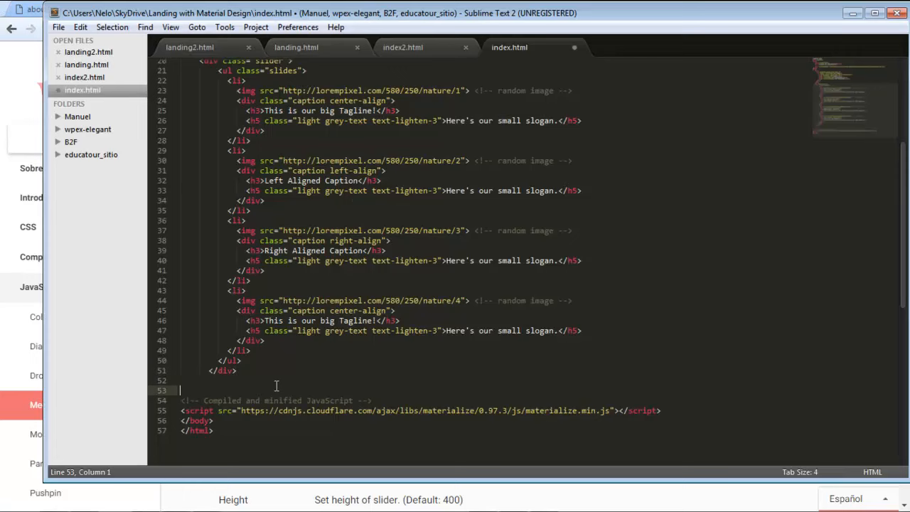
Step: Add an empty <script></script> element below the pasted four-slide slider markup in index.html
type("<script></script>")
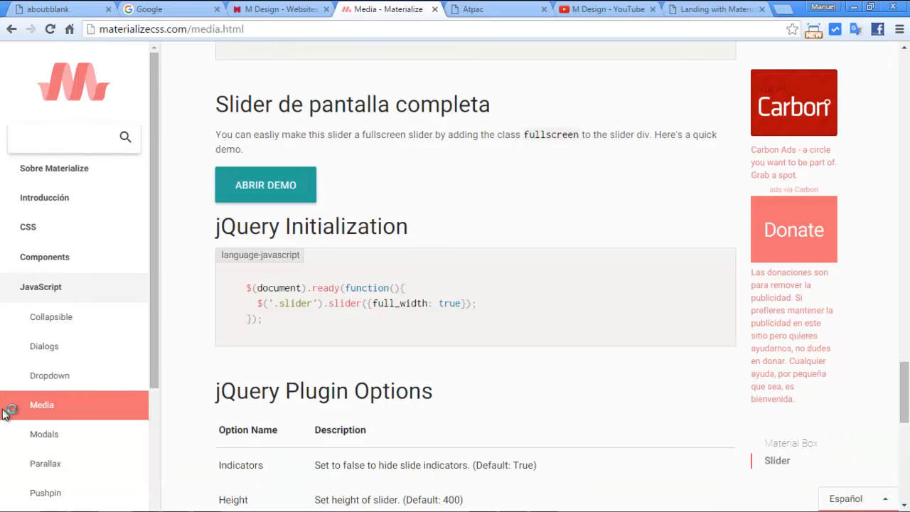
Step: Go to the Introducción getting-started page to reach the jQuery-before-materialize.js import lines
scroll("up", 3)
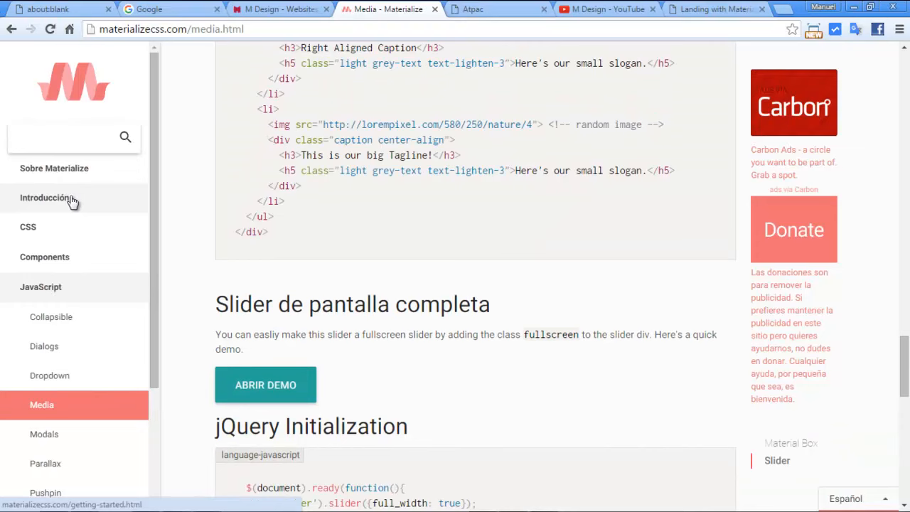
left_click(45, 197)
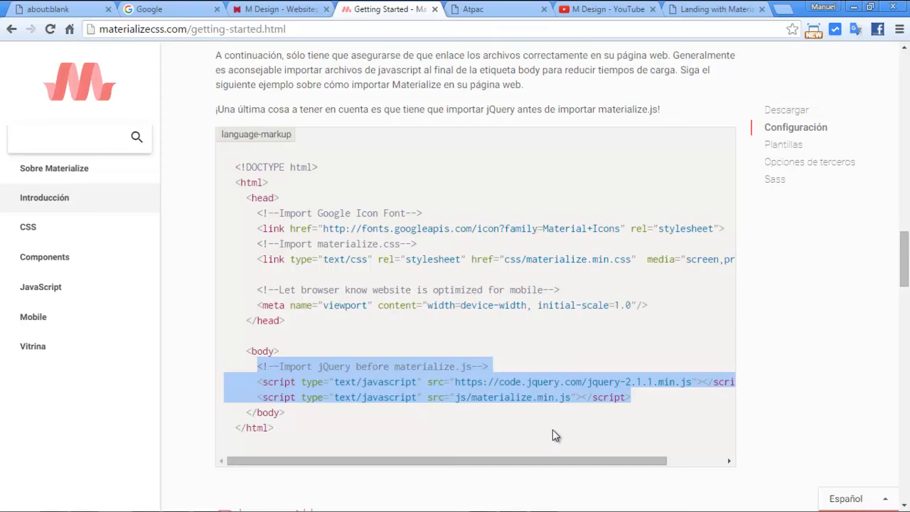
mouse_move(638, 394)
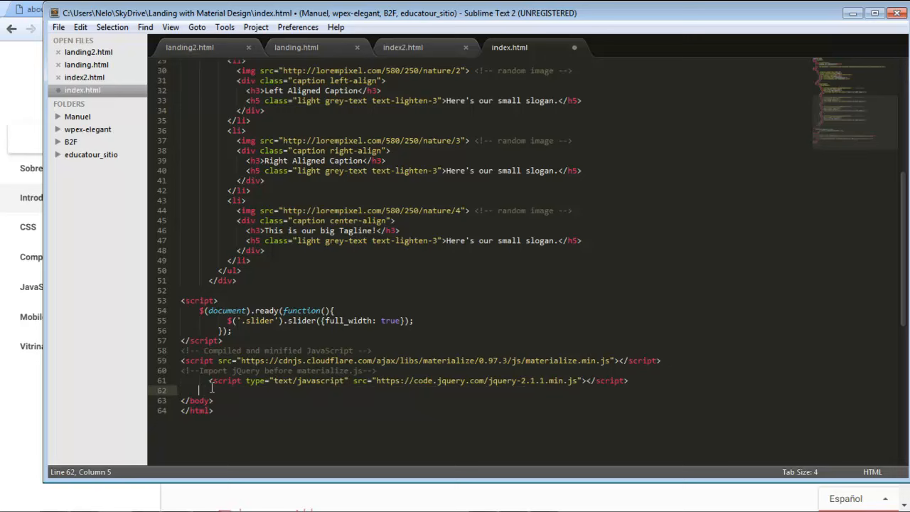
Step: Save index.html with jQuery and slider initialization, then reload the Landing with Material Design tab to see the slider
key("ctrl+x")
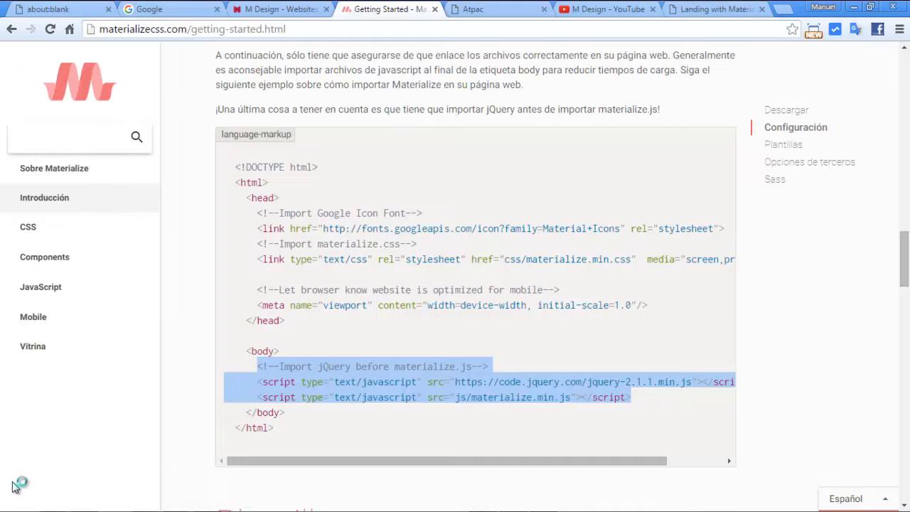
left_click(605, 9)
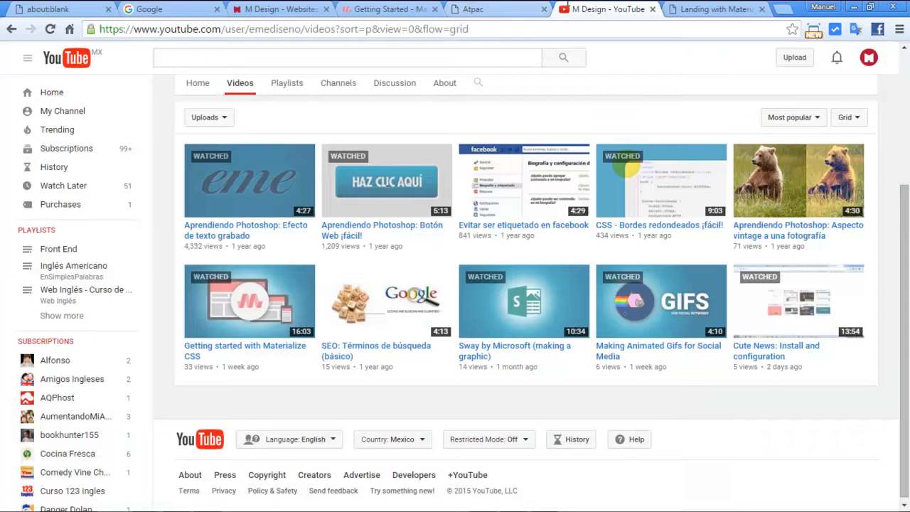
left_click(714, 9)
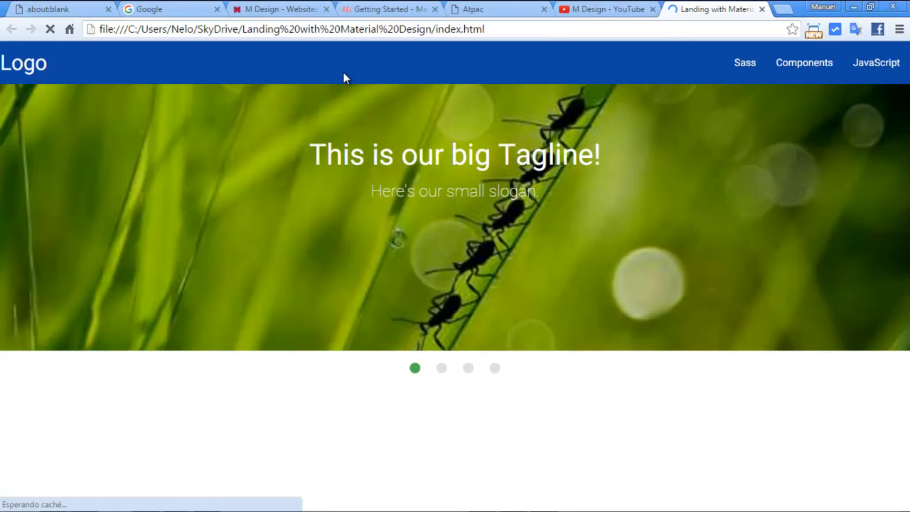